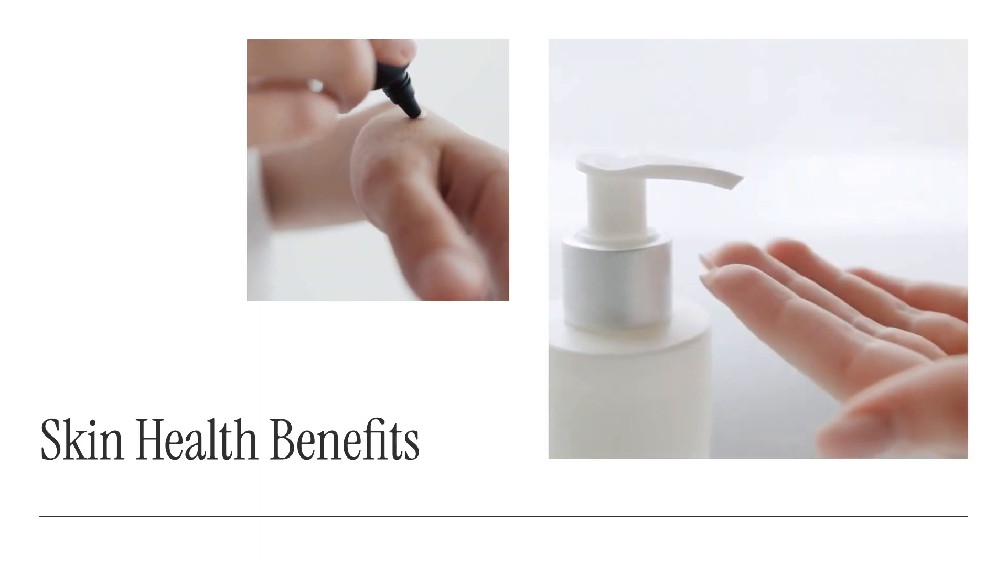
- Advance the full-screen slideshow from 'Skin Health Benefits' to the 'Improved Hydration' slide
key("Right")
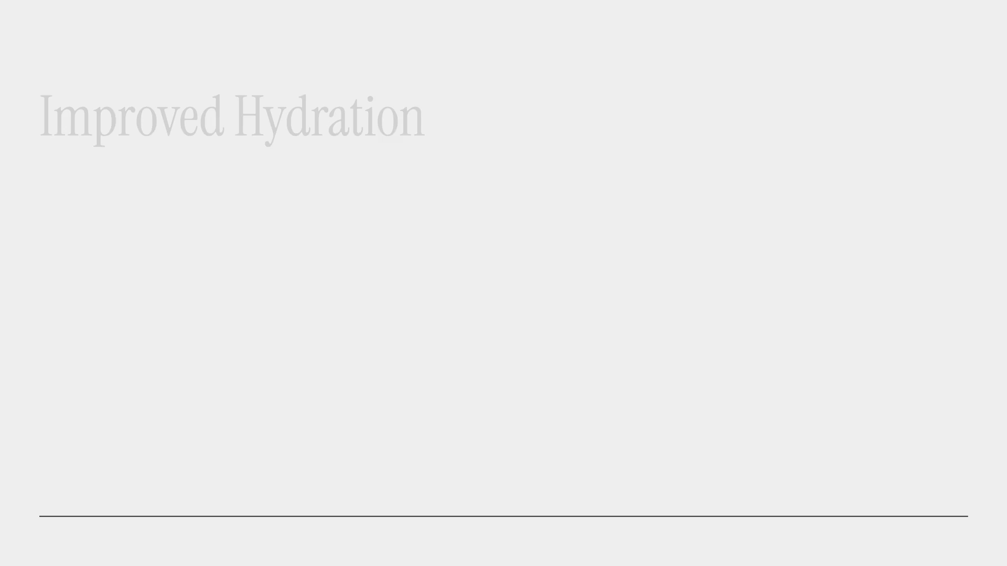